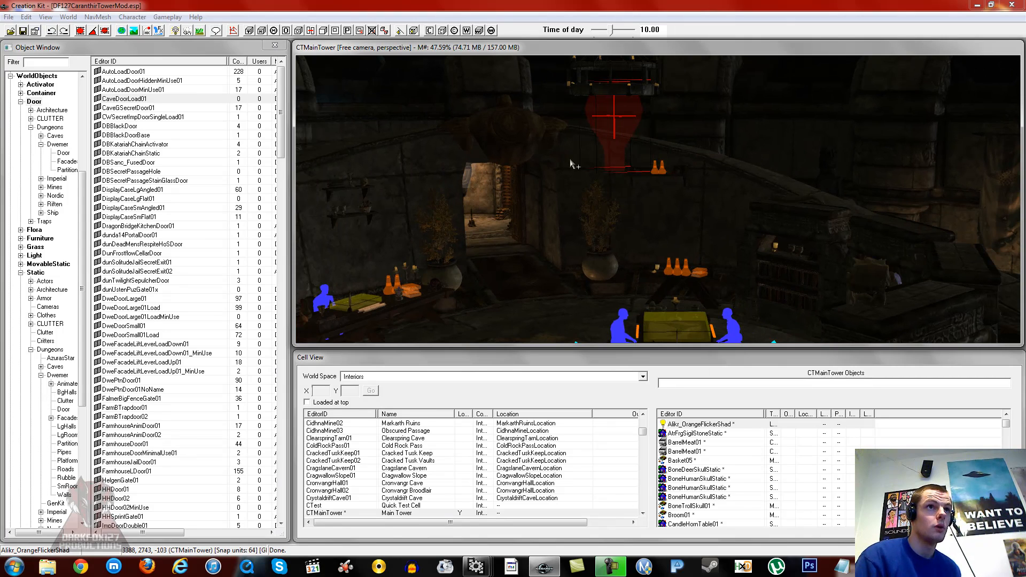
mouse_move(628, 123)
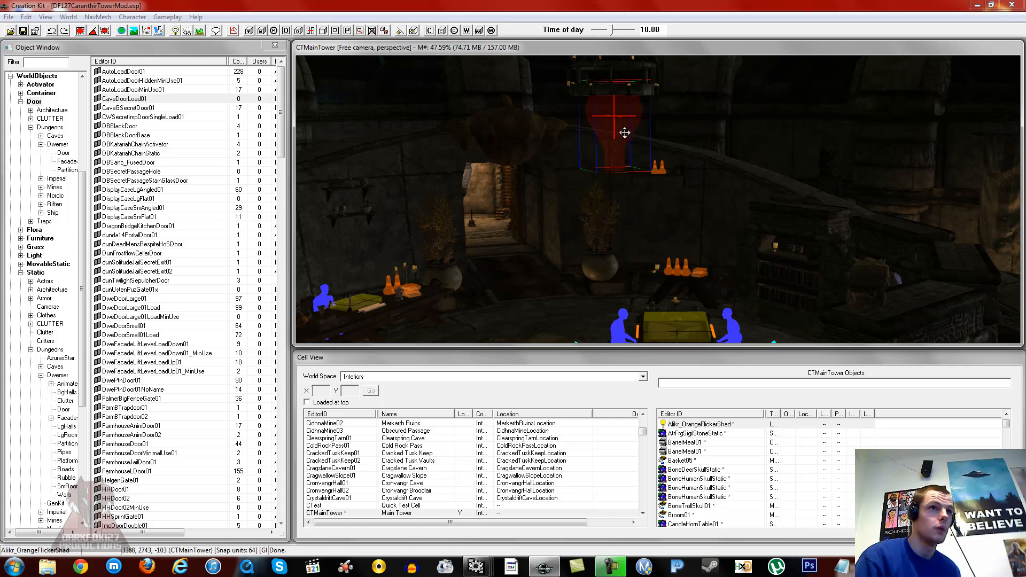
mouse_move(664, 180)
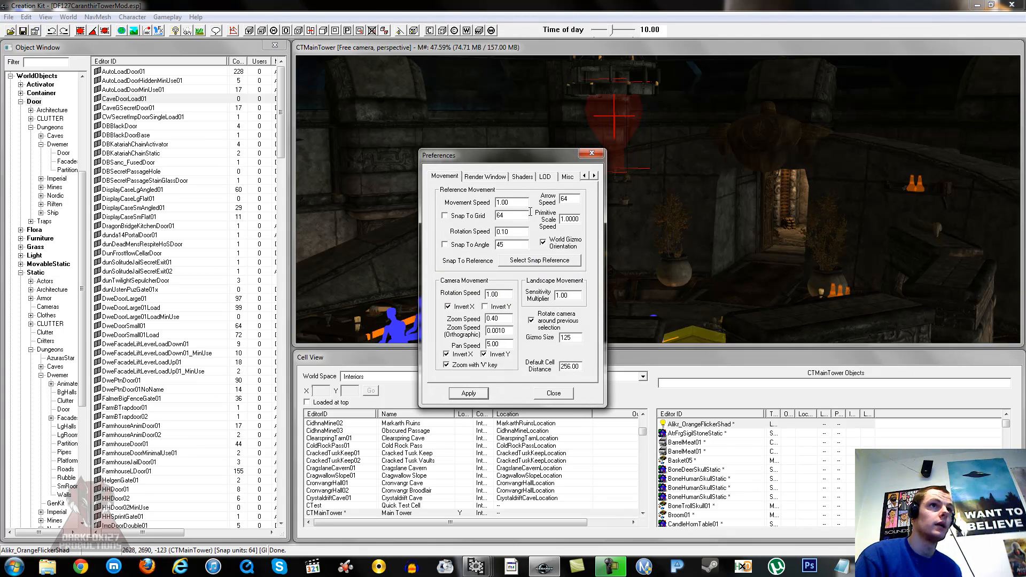
Tick the Shadows checkbox on the Preferences Shaders tab to turn on shadow rendering
click(522, 177)
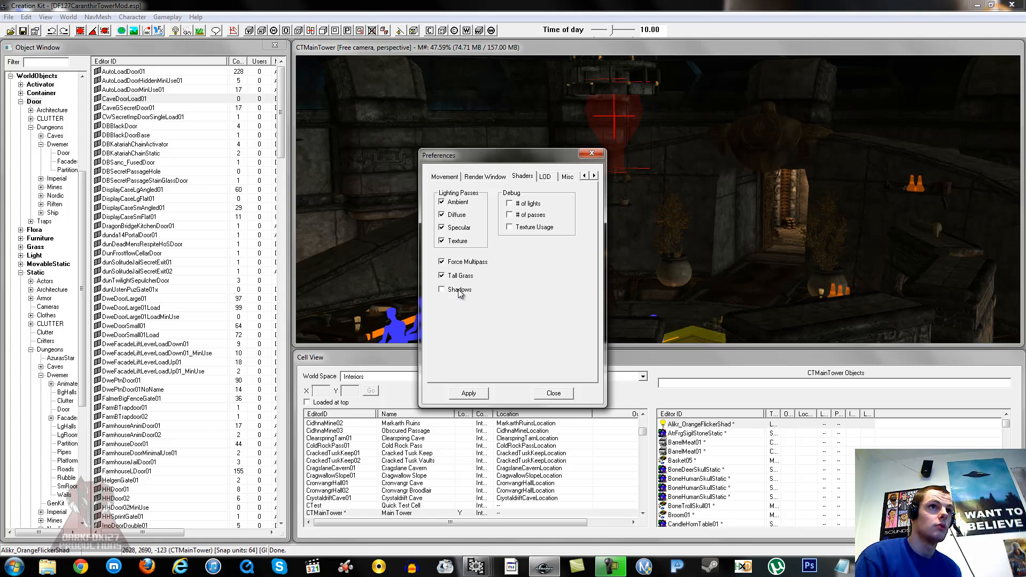
click(443, 289)
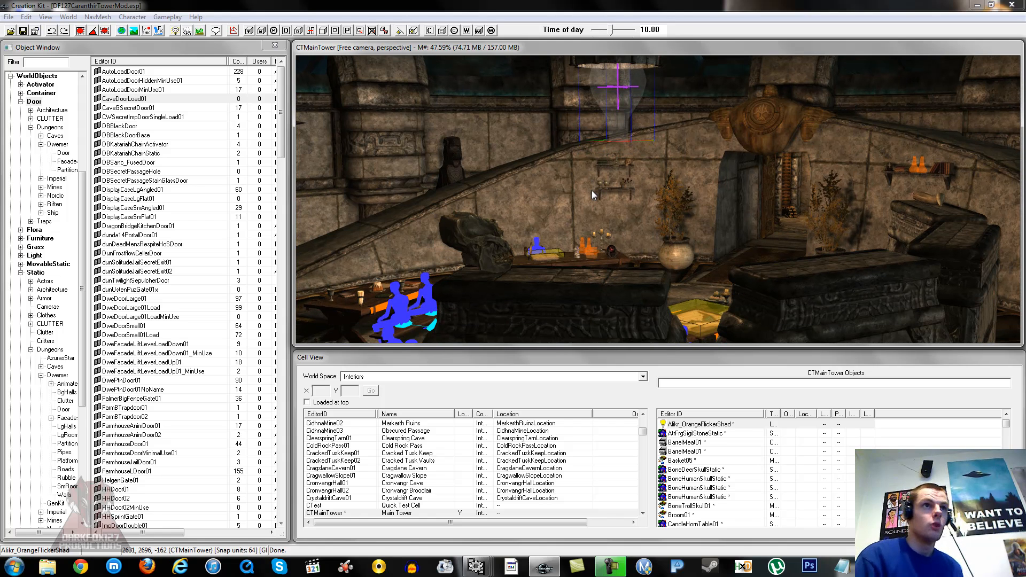
mouse_move(612, 230)
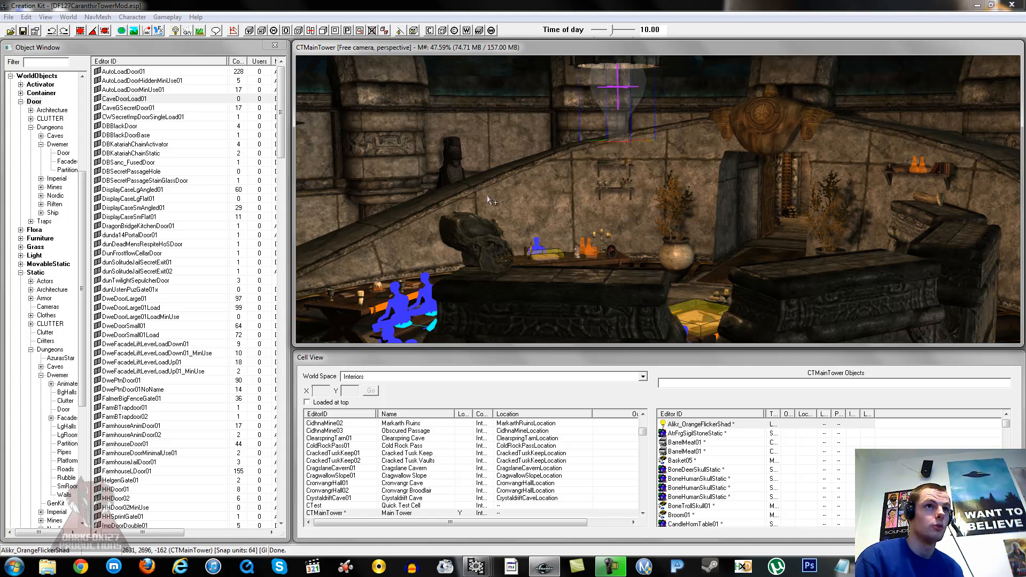
mouse_move(494, 184)
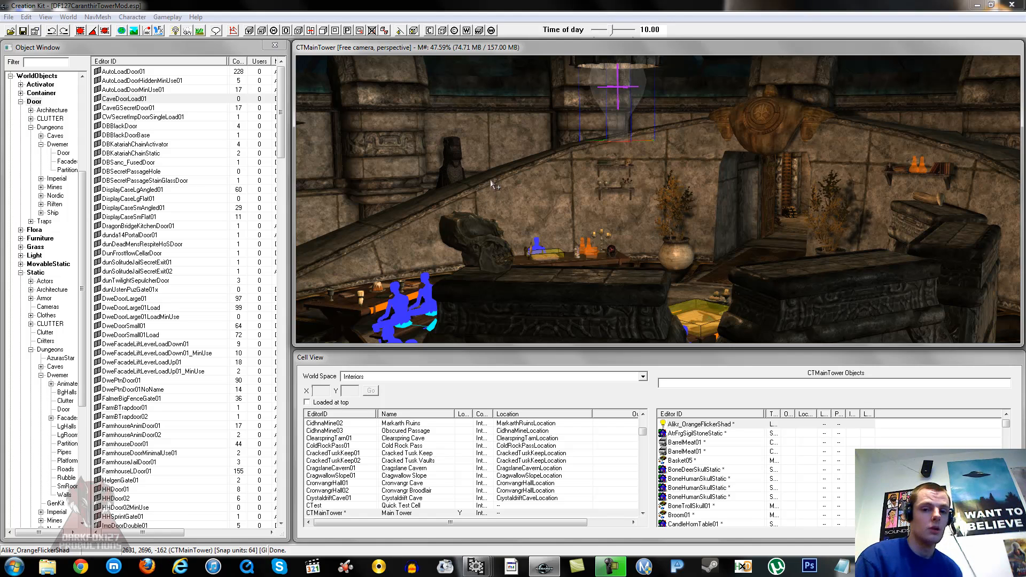